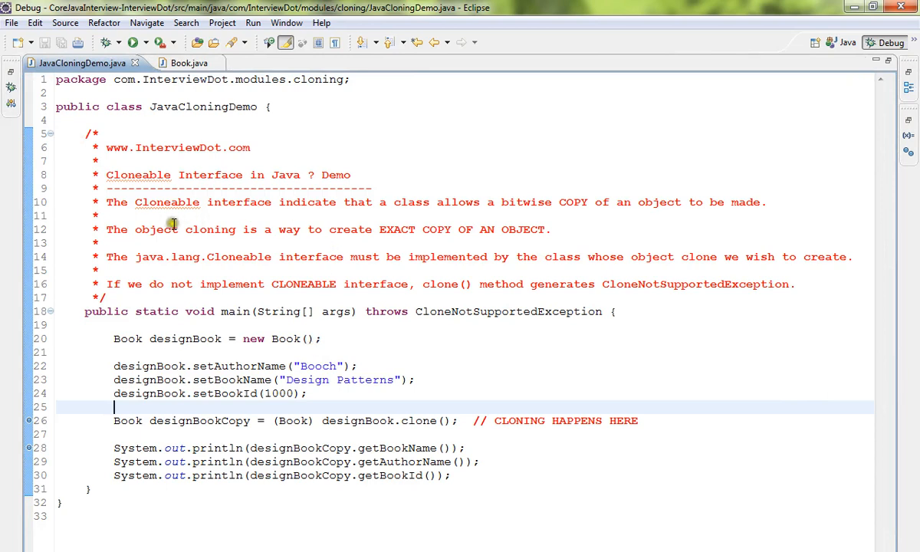
mouse_move(198, 229)
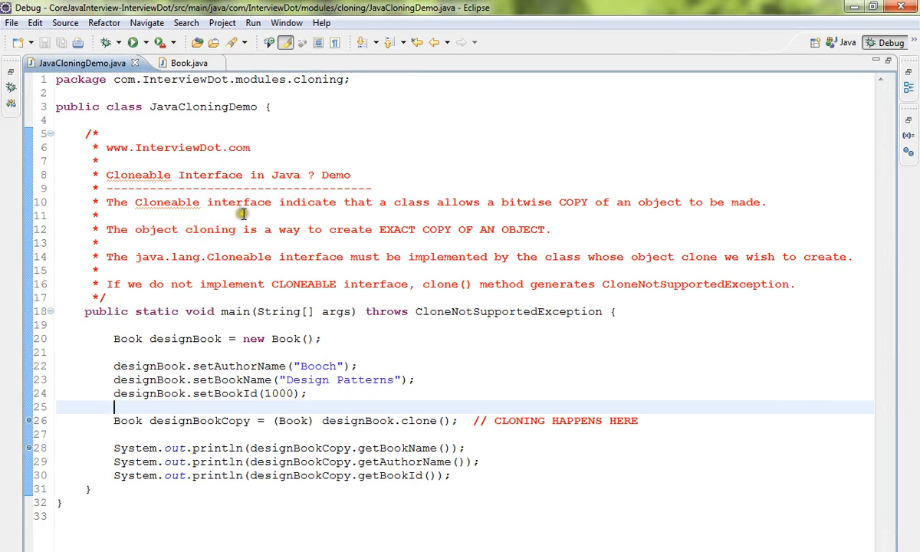
mouse_move(449, 214)
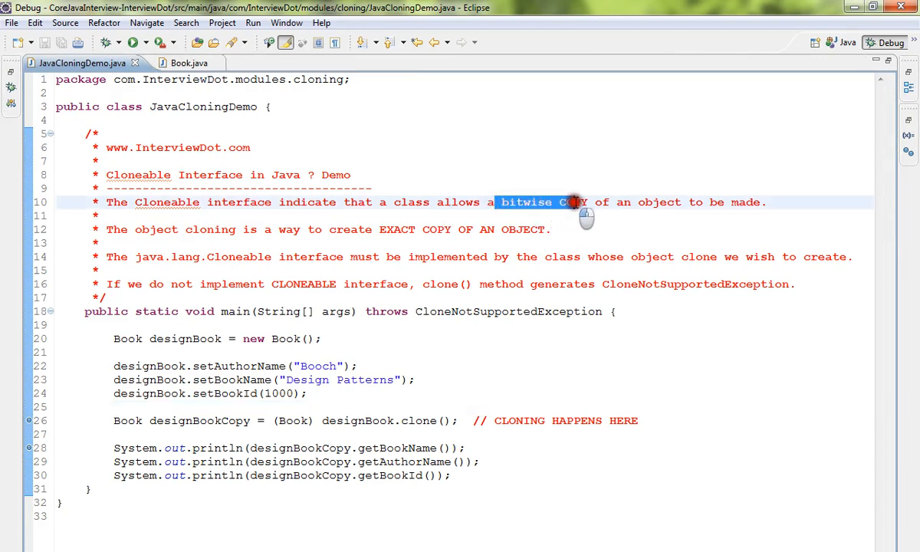
- Dismiss the Book-versus-copy diagram and bring up the Book.java source in Eclipse
left_click(552, 229)
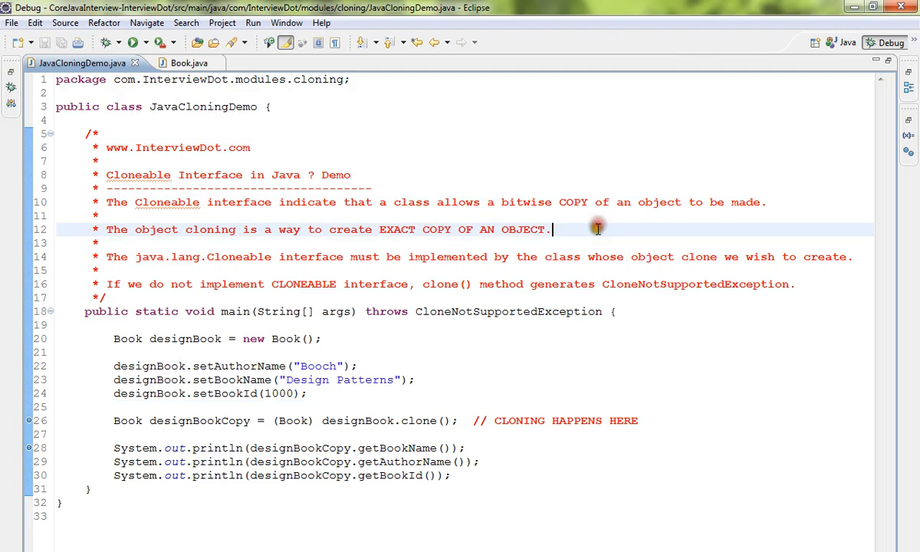
mouse_move(357, 229)
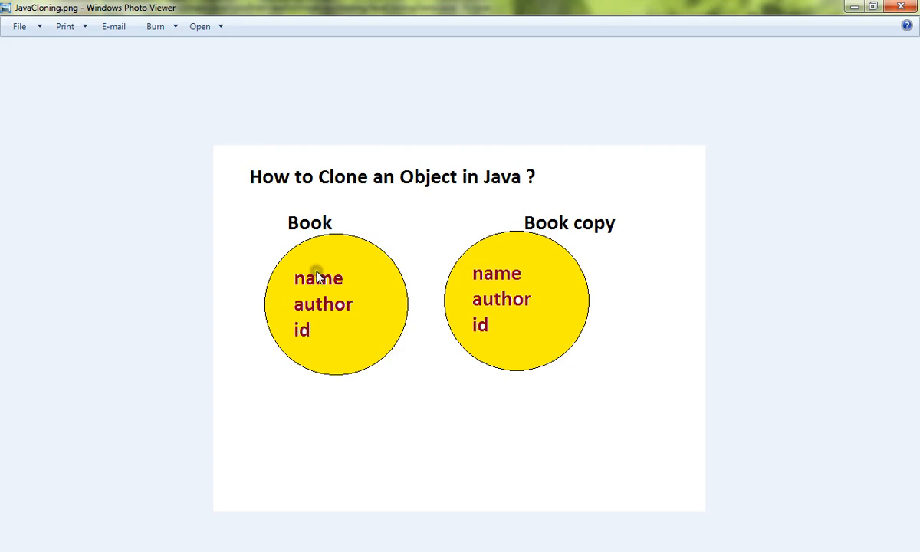
mouse_move(321, 344)
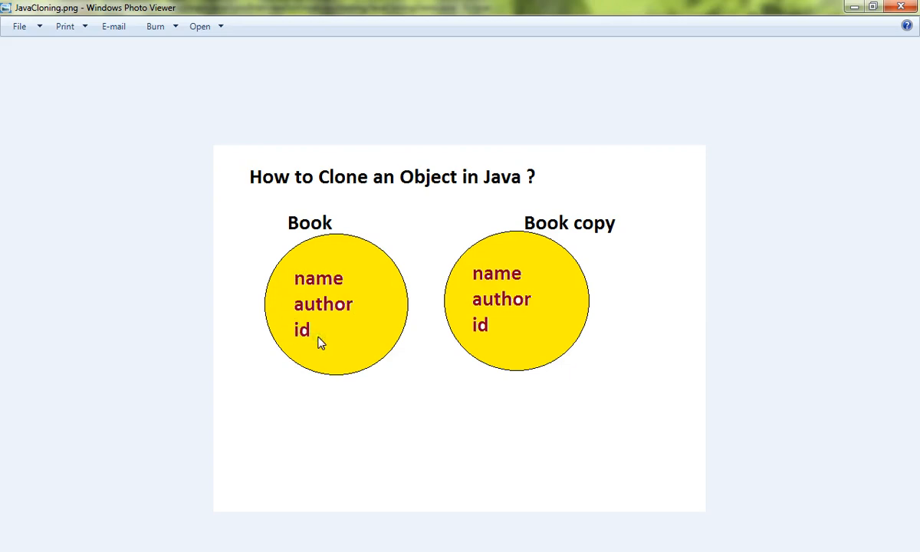
mouse_move(494, 318)
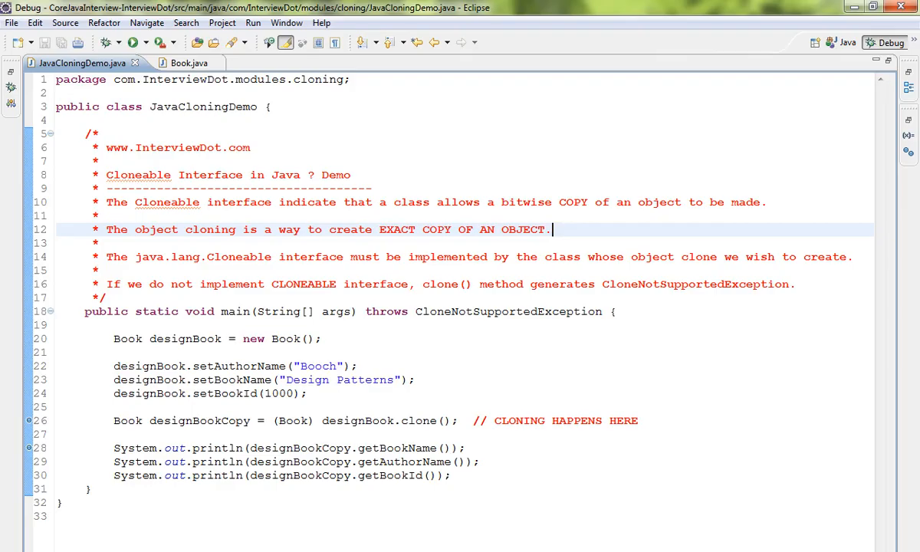
mouse_move(364, 357)
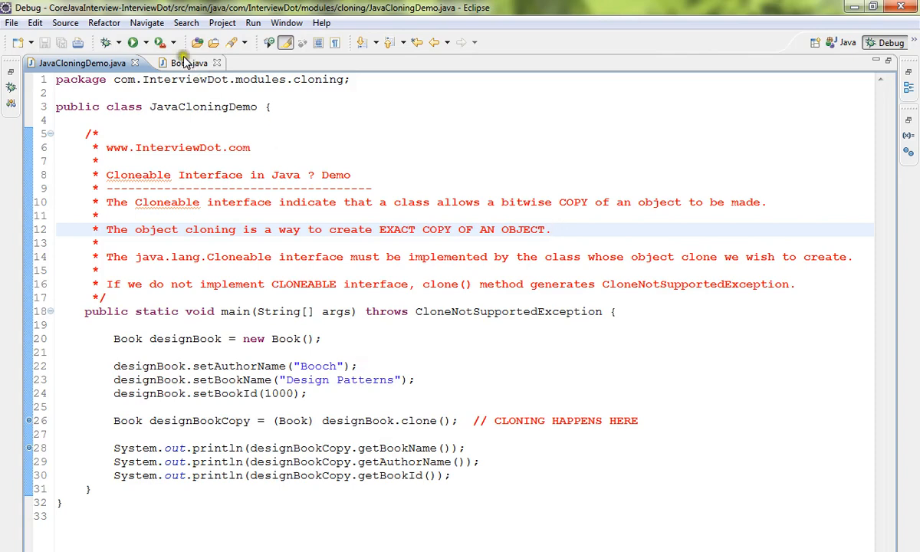
left_click(184, 62)
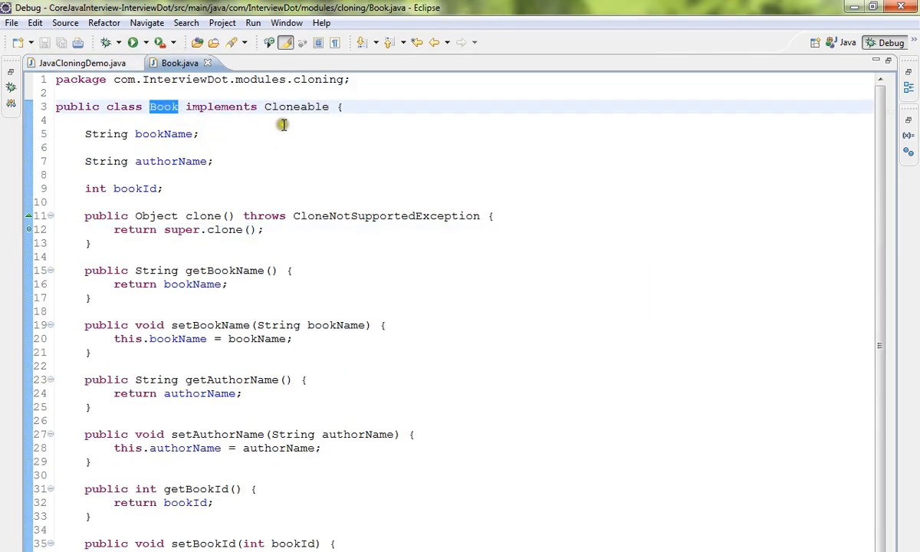
- Highlight Cloneable, super.clone() and CloneNotSupportedException in Book, then return to JavaCloningDemo.java
double_click(296, 106)
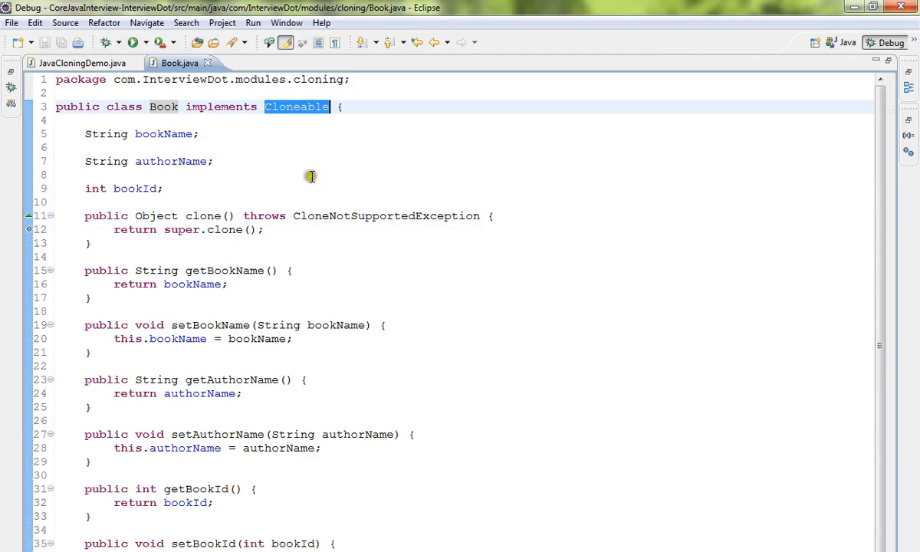
mouse_move(230, 195)
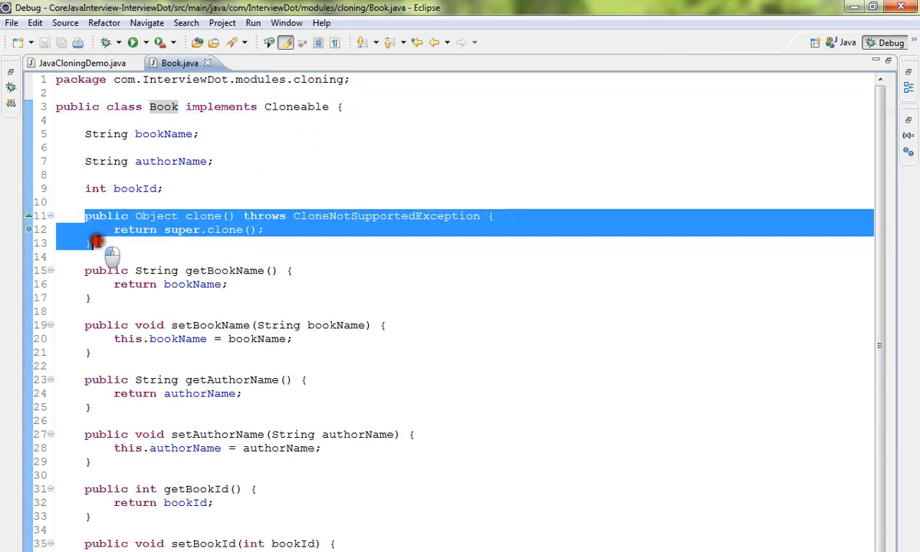
double_click(203, 215)
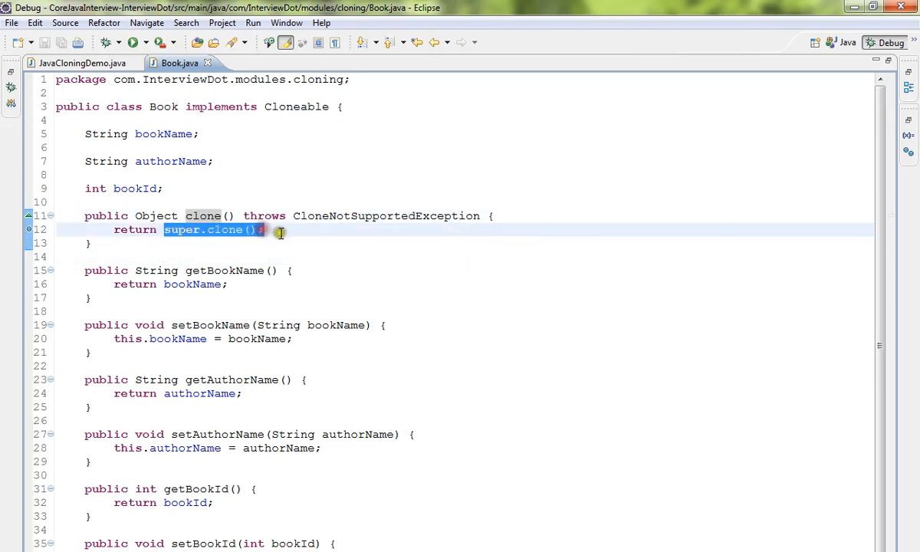
left_click(264, 229)
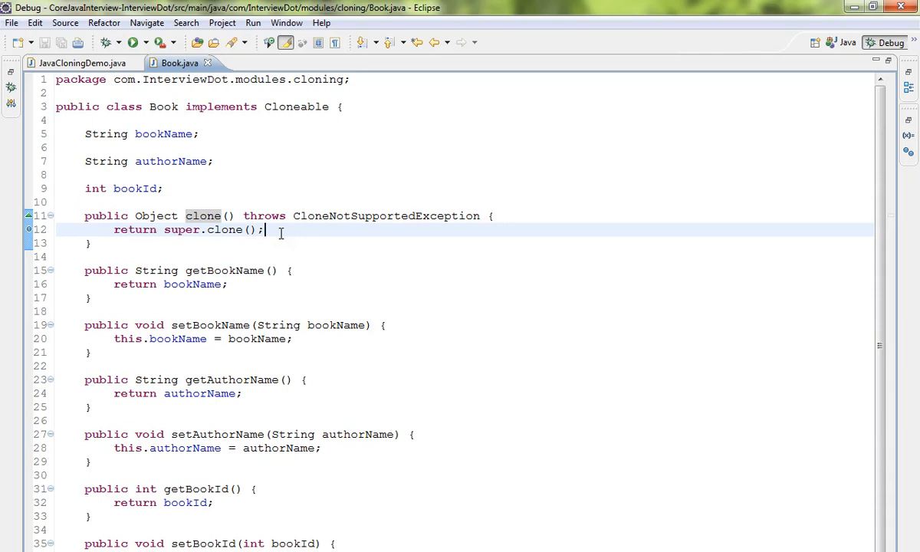
double_click(385, 215)
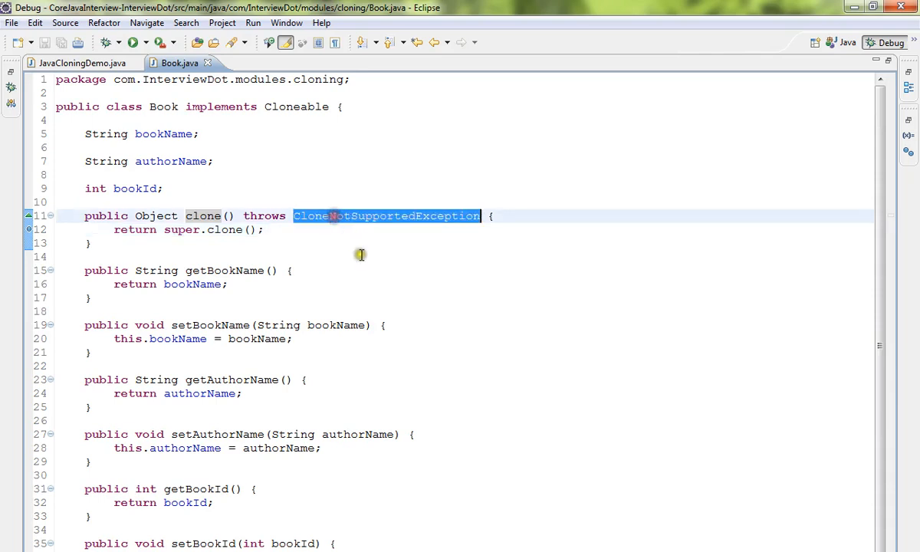
mouse_move(92, 79)
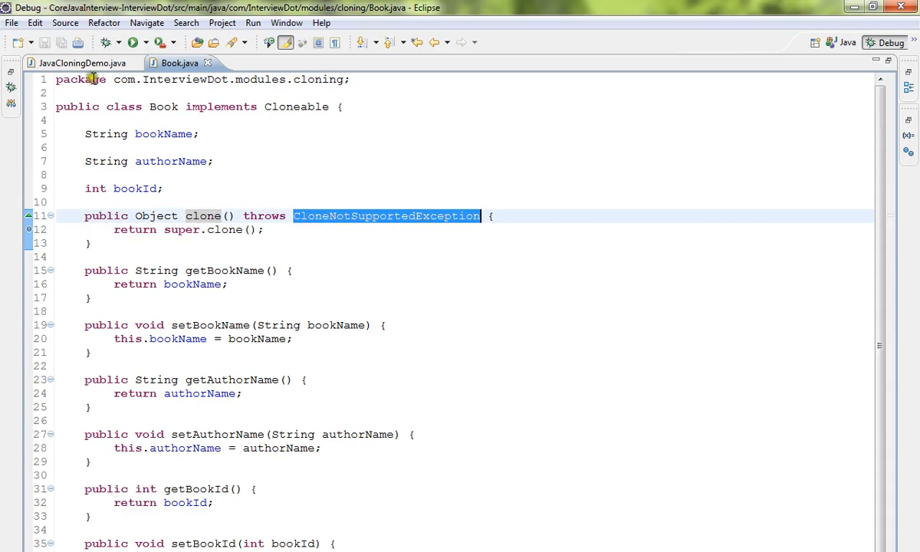
left_click(85, 62)
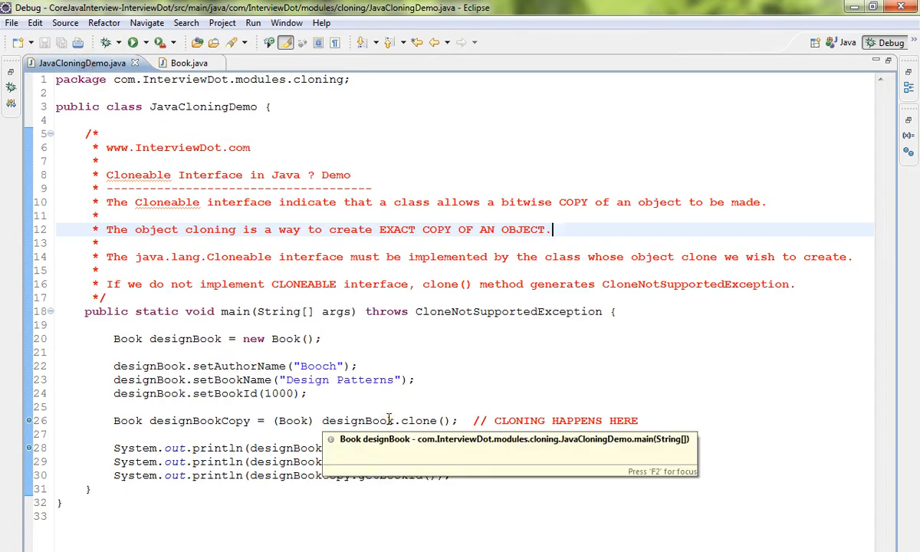
- Highlight the clone call in JavaCloningDemo where the Book copy is made
double_click(185, 339)
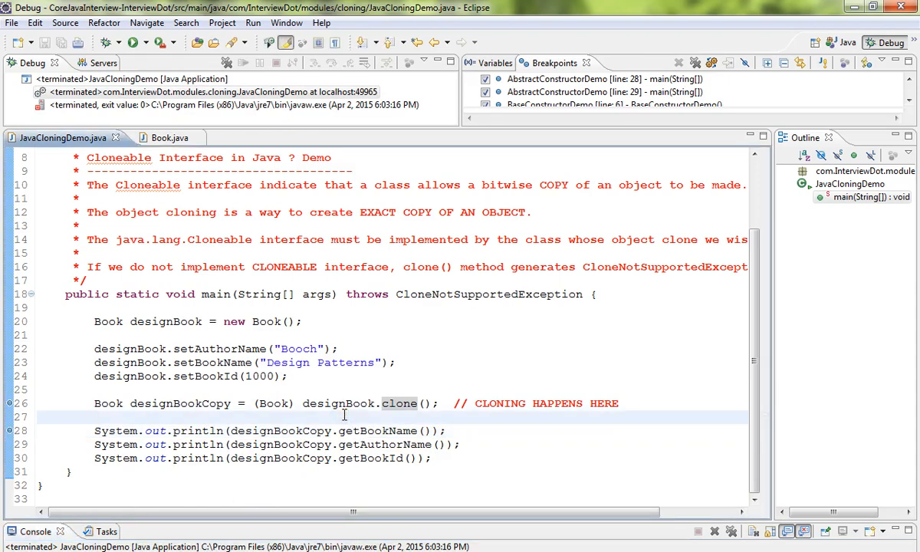
mouse_move(387, 444)
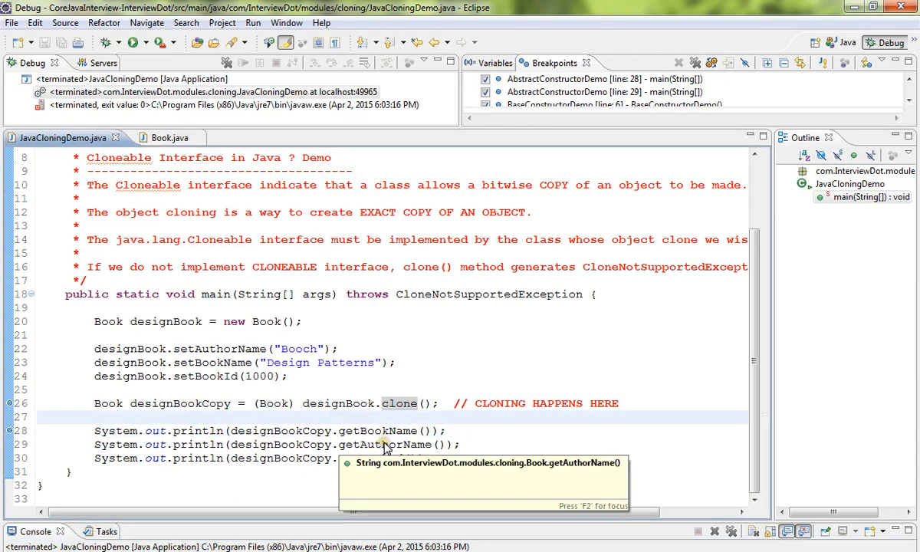